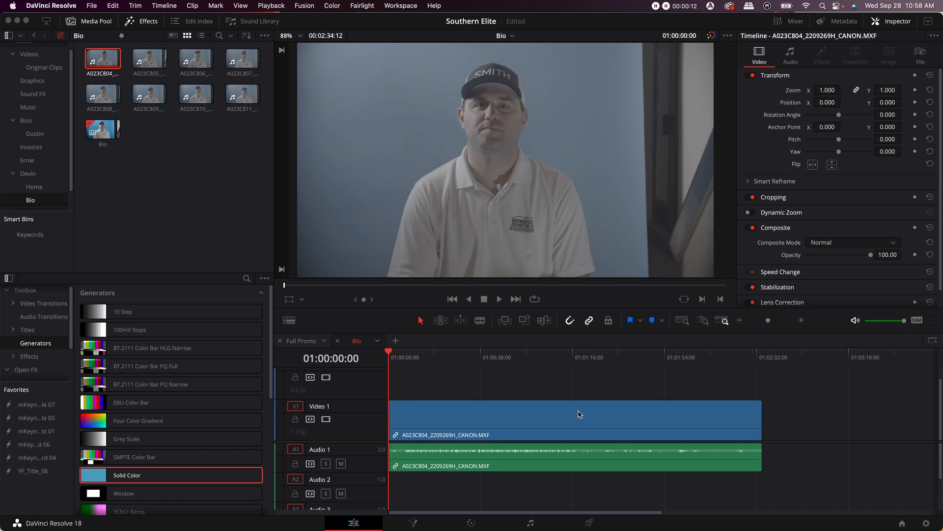
mouse_move(570, 129)
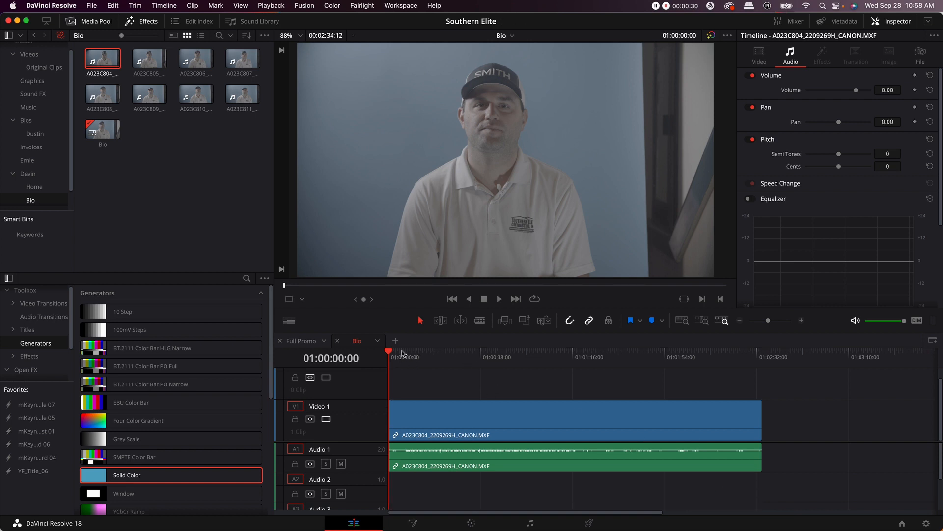
mouse_move(413, 364)
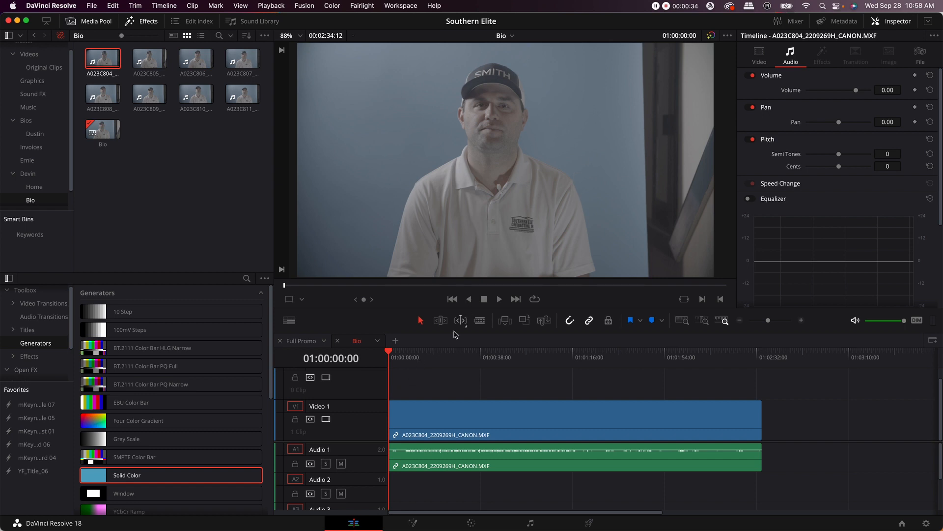
mouse_move(528, 150)
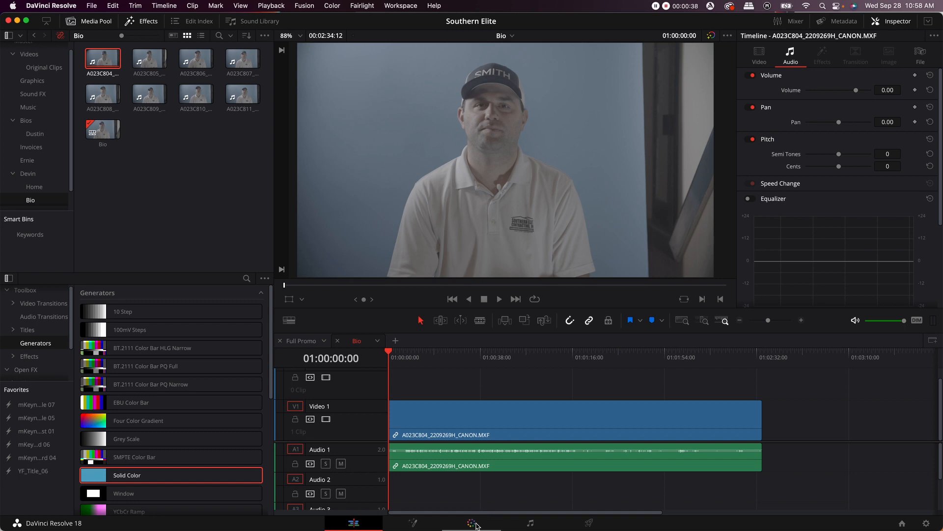
Step: Grade the interview clip with the Neutral Canon Legacy - CL2 LUT from the Color page, then resume editing
click(471, 523)
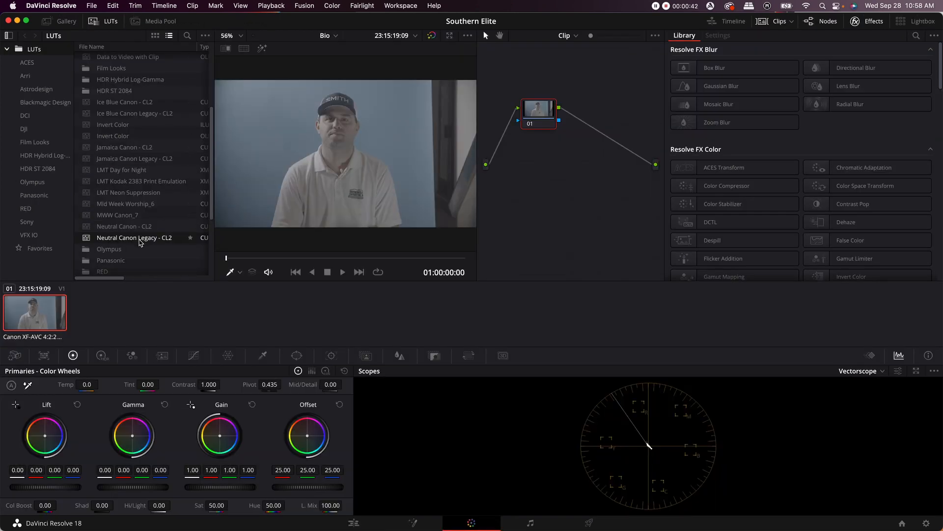
double_click(134, 237)
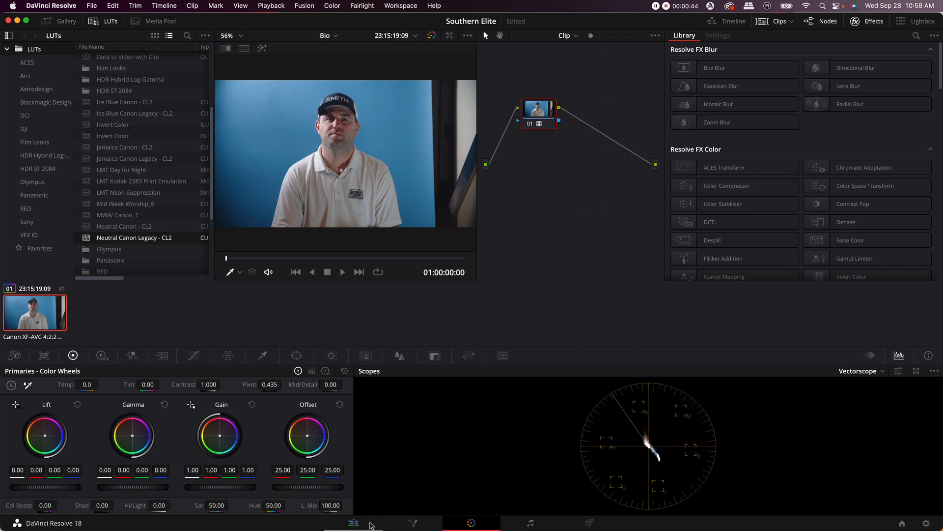
click(353, 522)
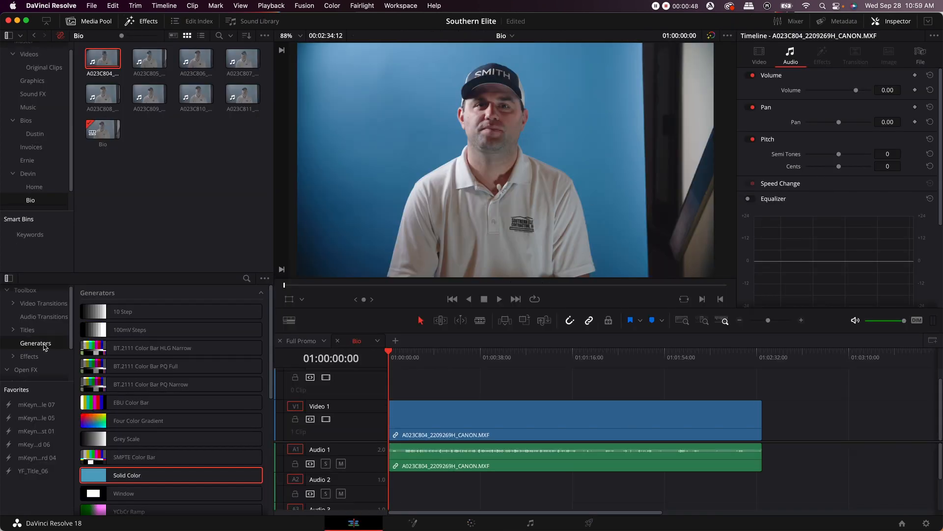
Step: Place a Solid Color generator on V2 and stretch it to the interview clip's full length
click(126, 438)
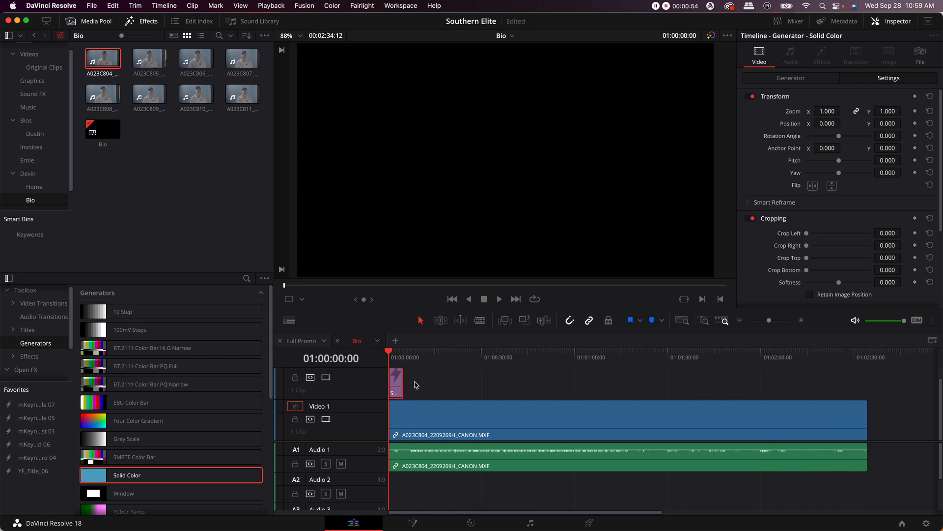
drag(404, 380, 800, 381)
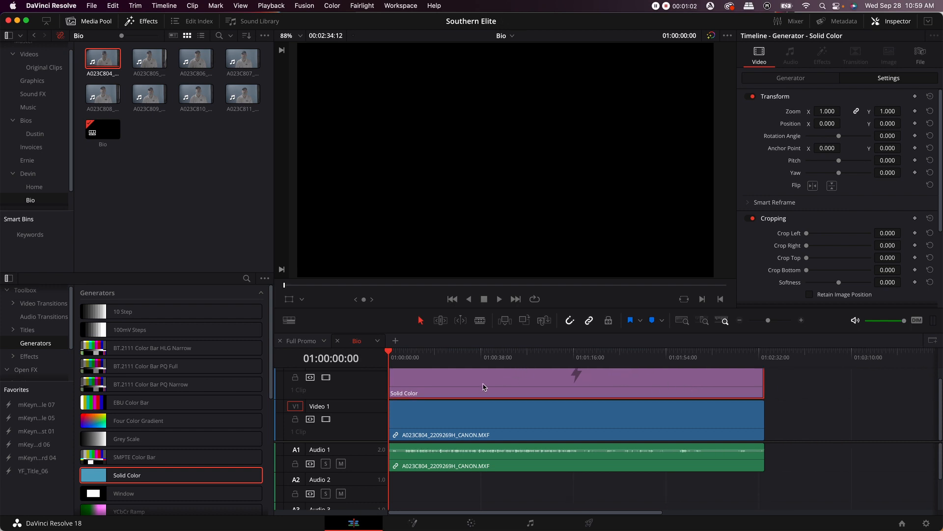
click(791, 78)
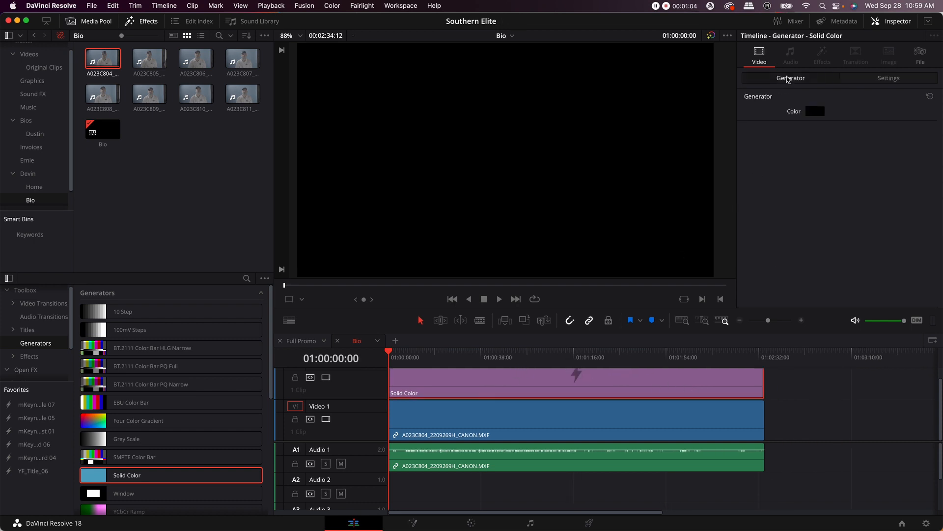
click(815, 110)
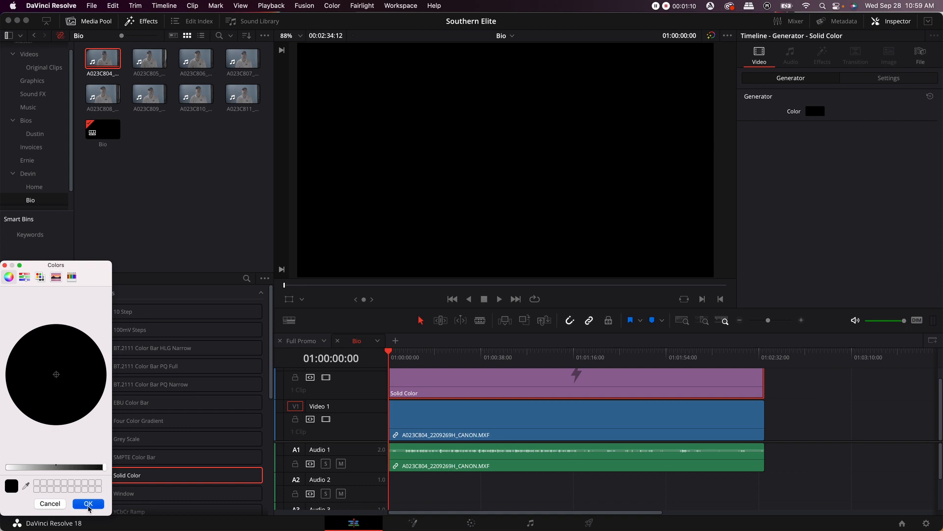
click(84, 503)
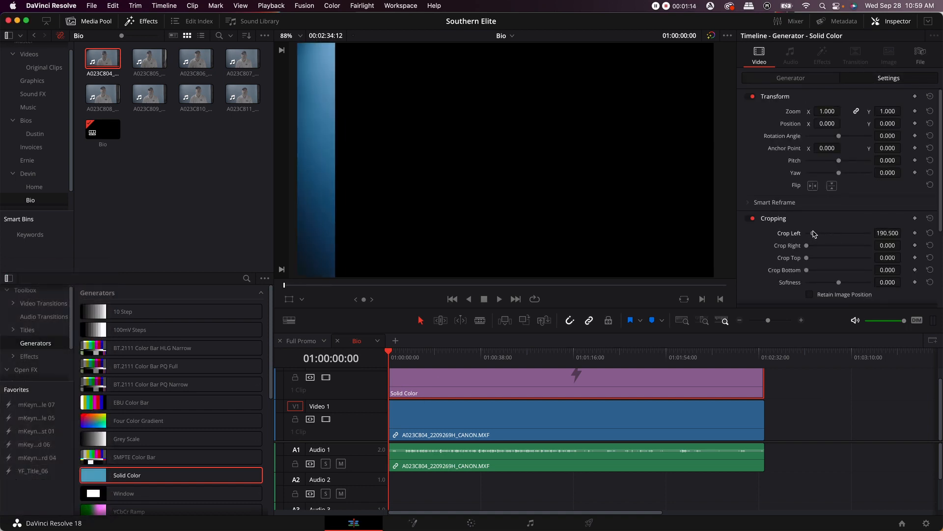
Step: Raise Crop Left to about 1582.9 so only a thin strip stays on the frame's right edge
drag(814, 233, 853, 235)
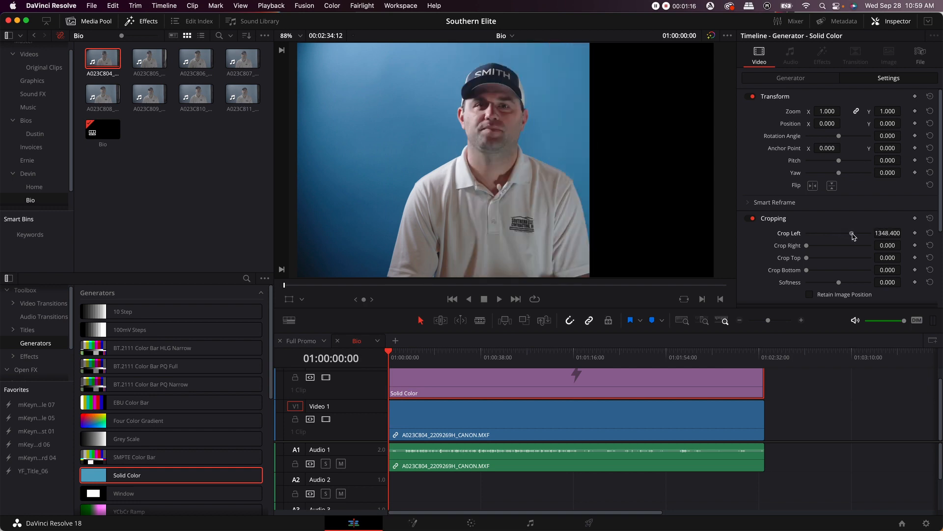
drag(852, 235, 862, 235)
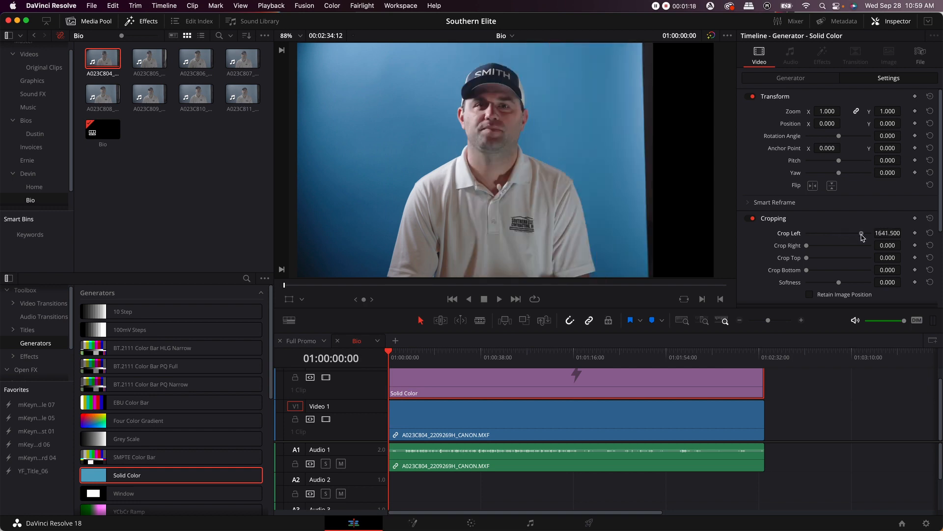
drag(862, 235, 859, 235)
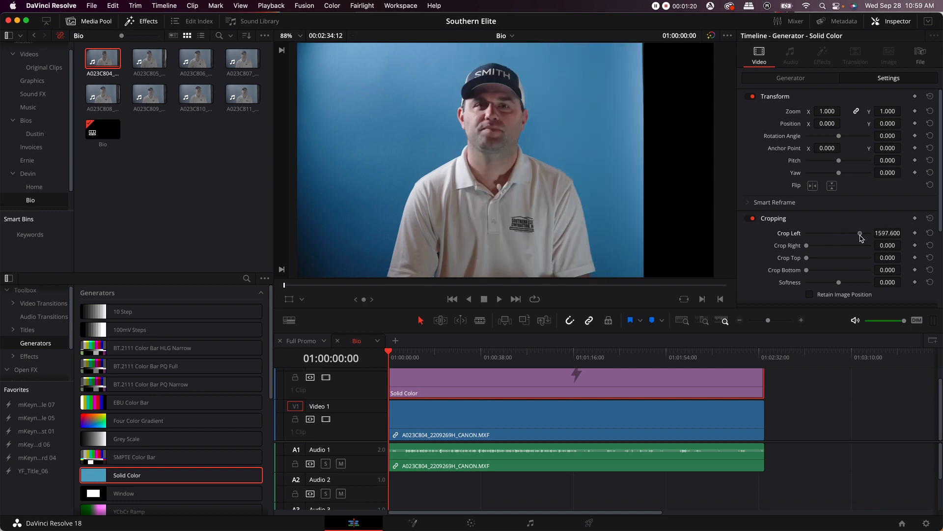
drag(862, 234, 859, 234)
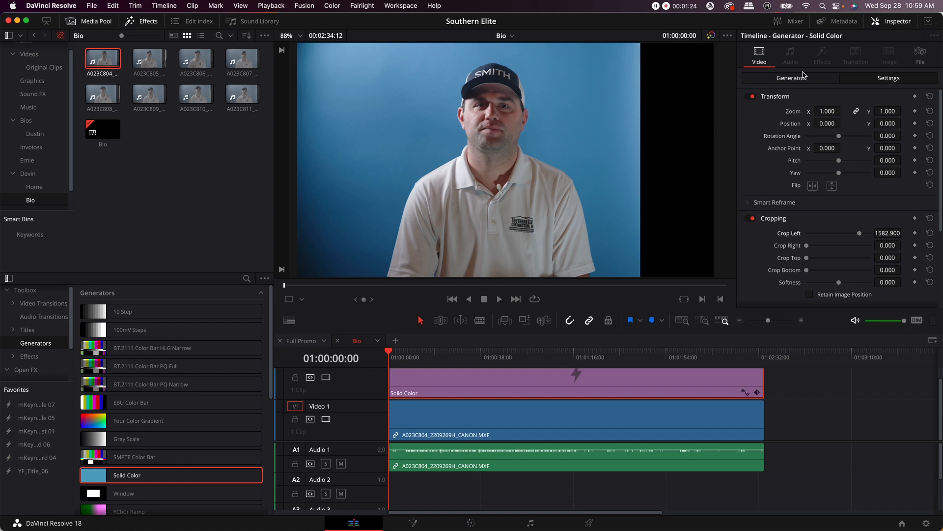
Step: Set the Solid Color generator's swatch to the backdrop's blue
click(815, 111)
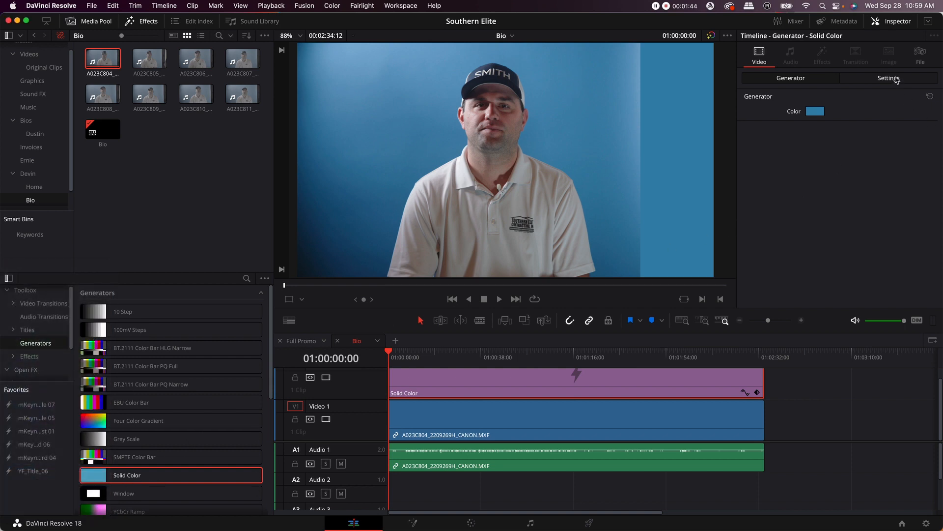
Step: Raise the crop Softness to 100 with Crop Left near 1632.9 so the edge blends away
click(888, 77)
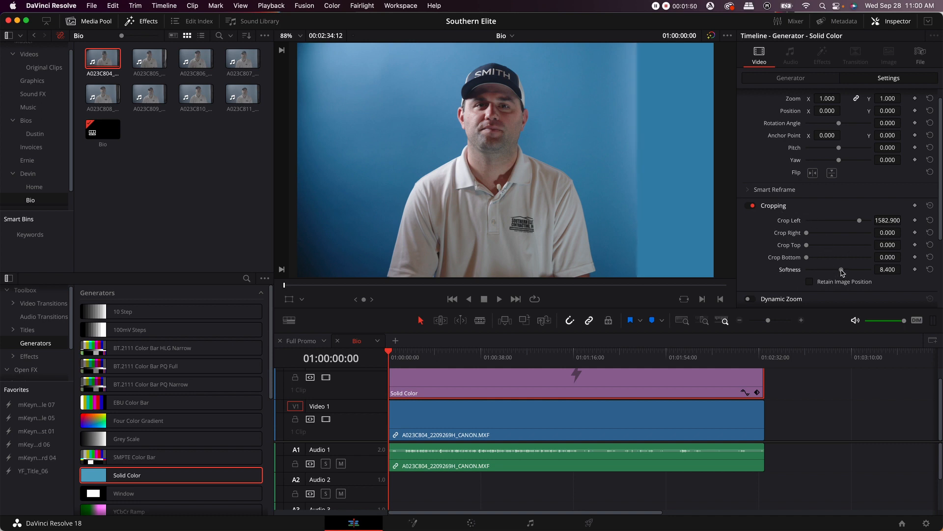
drag(842, 271, 849, 271)
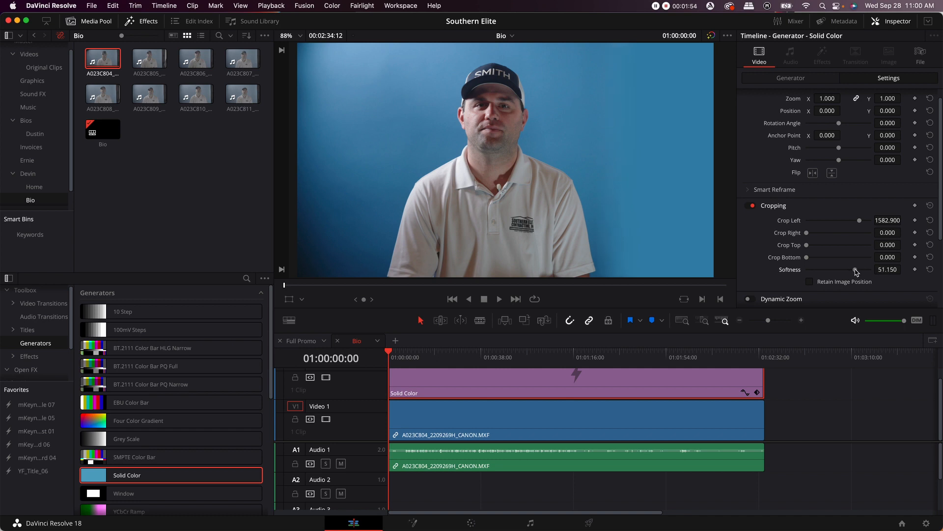
drag(854, 269, 857, 270)
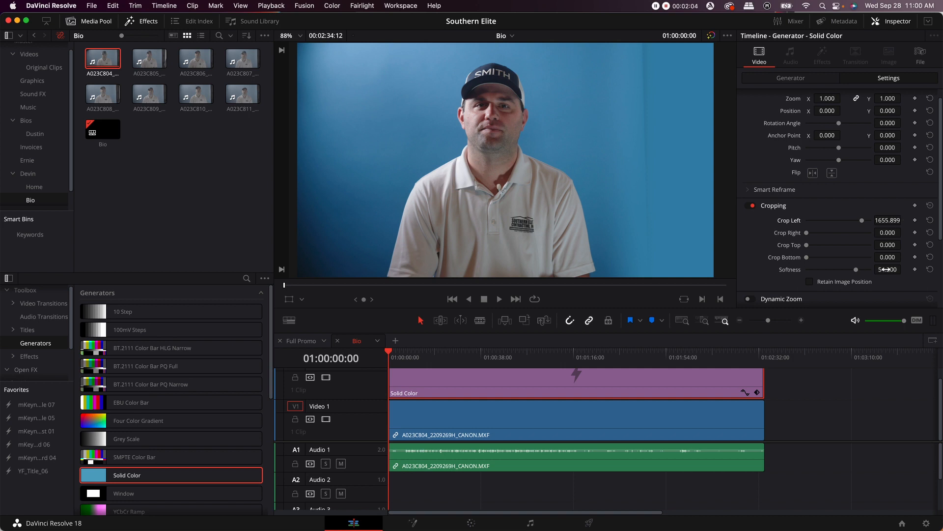
drag(885, 270, 897, 269)
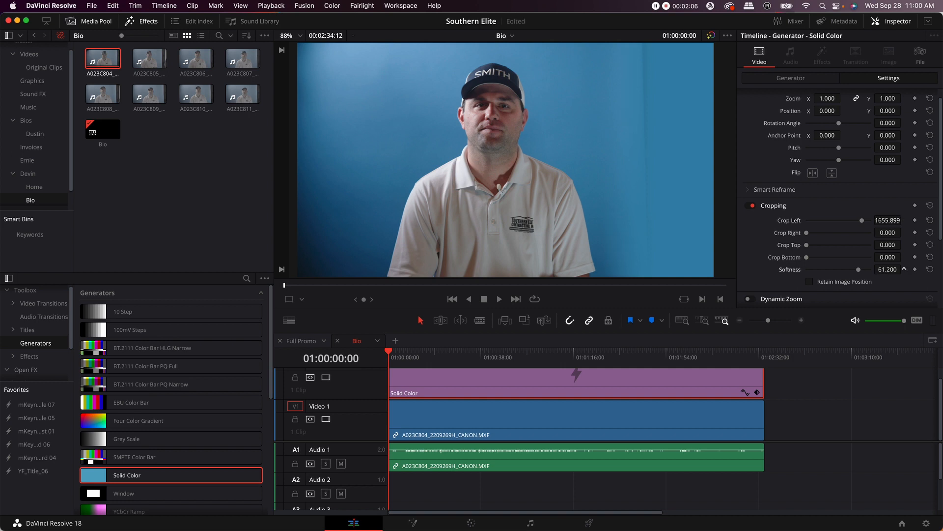
drag(879, 269, 896, 269)
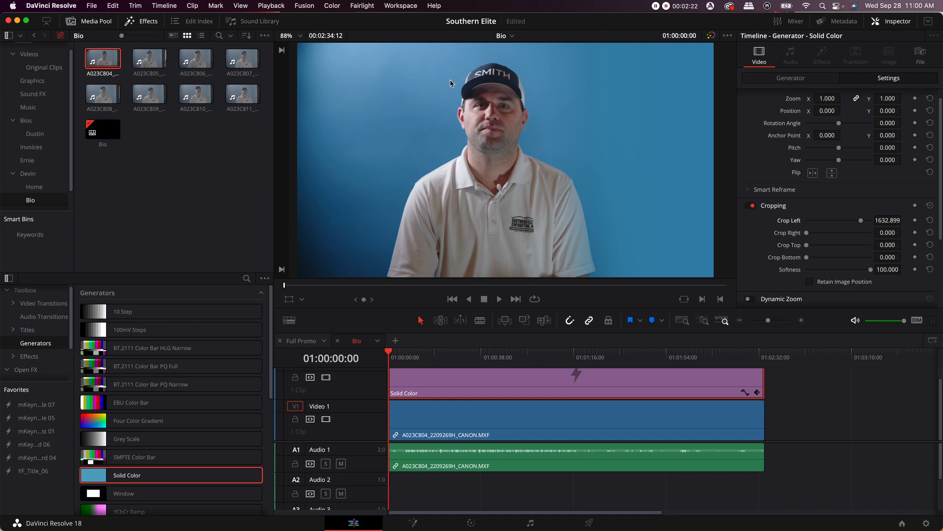
mouse_move(627, 126)
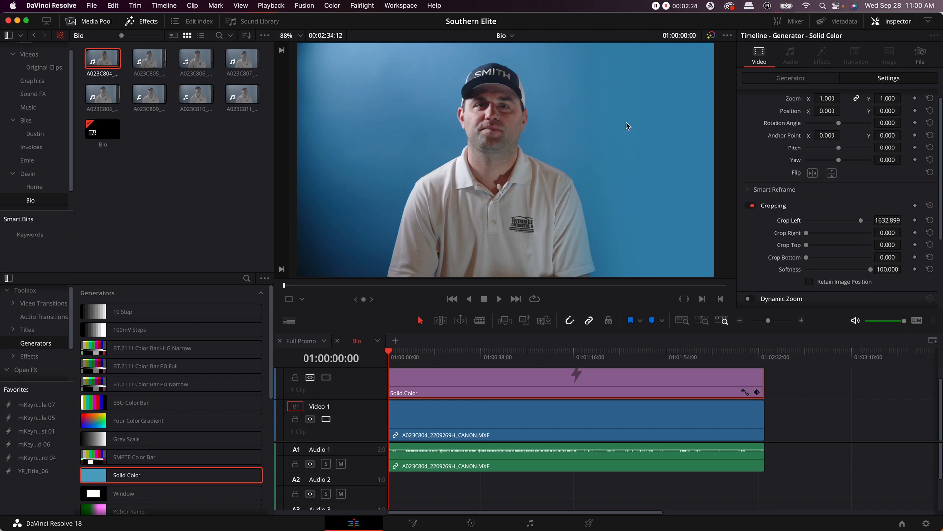
mouse_move(343, 281)
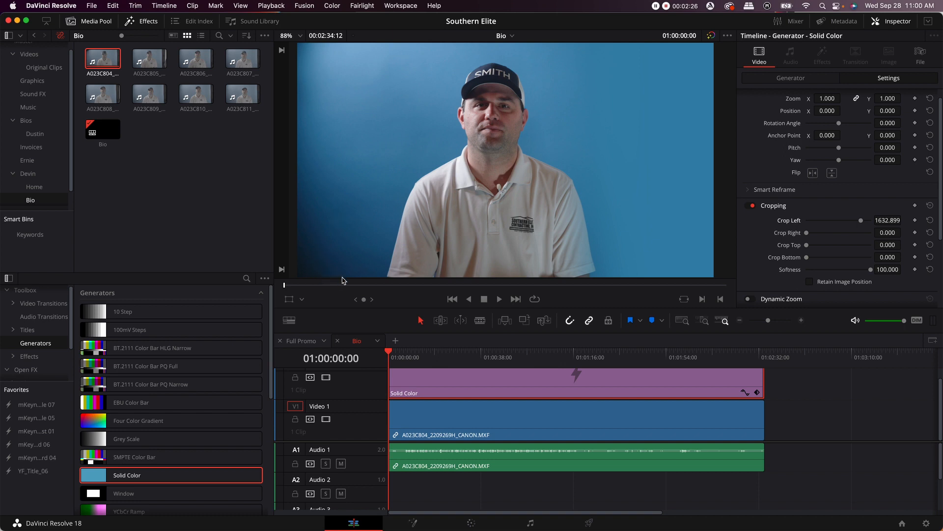
mouse_move(301, 257)
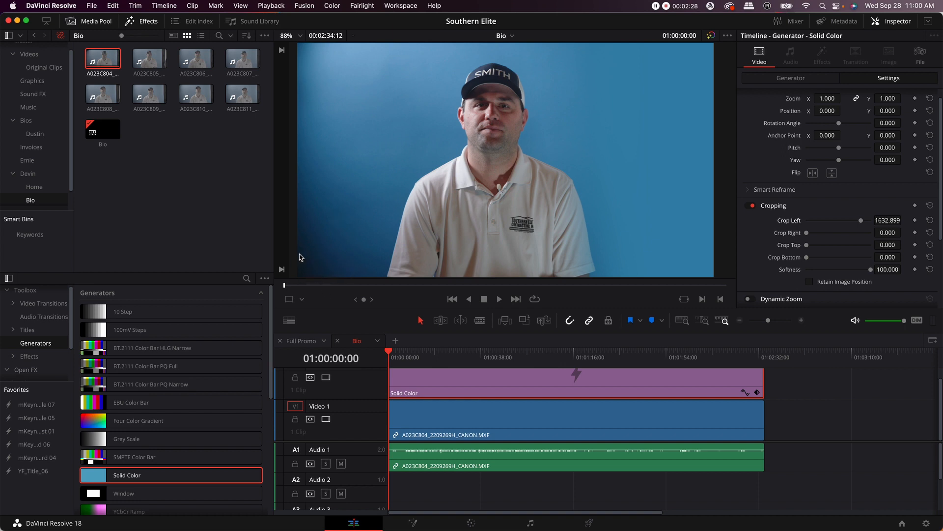
mouse_move(670, 316)
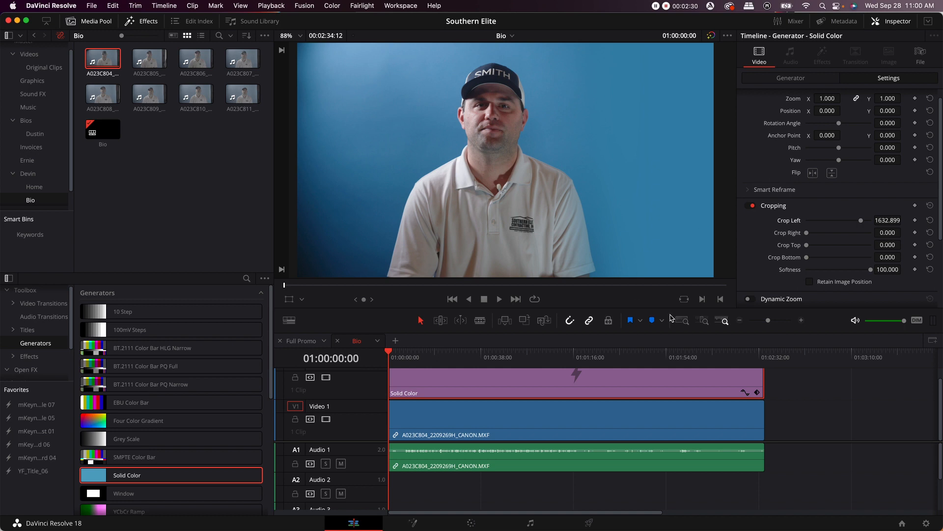
mouse_move(703, 291)
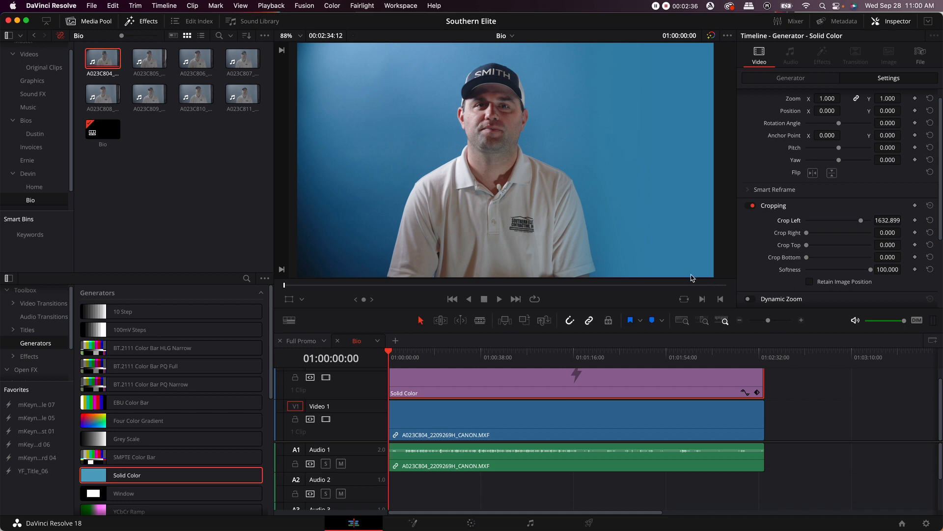
mouse_move(710, 215)
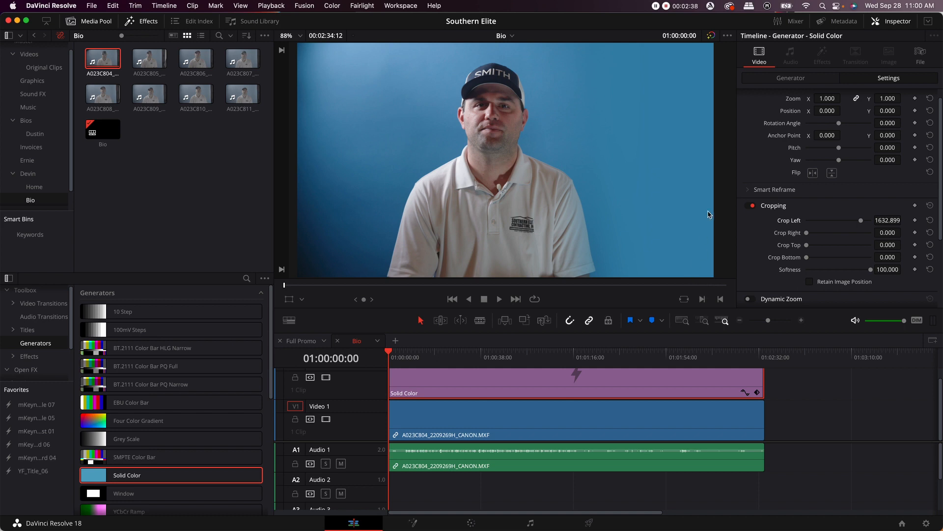
mouse_move(713, 193)
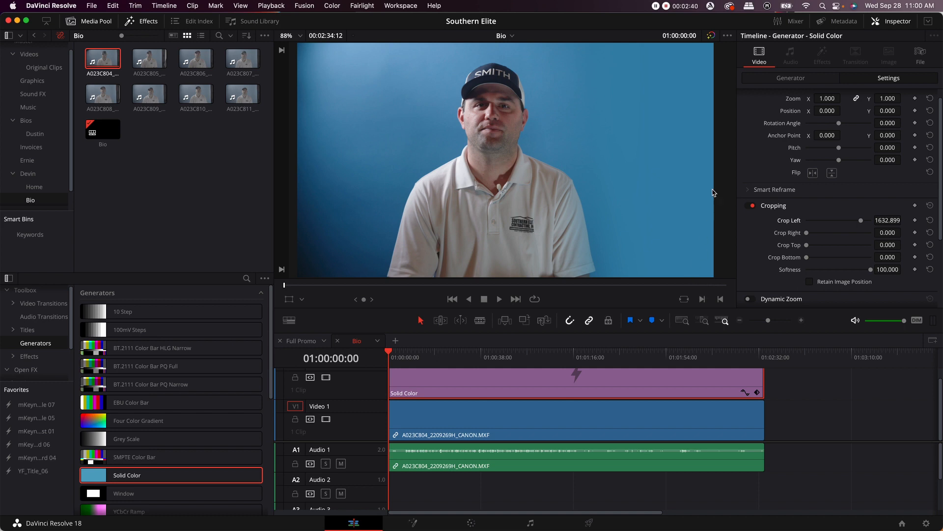